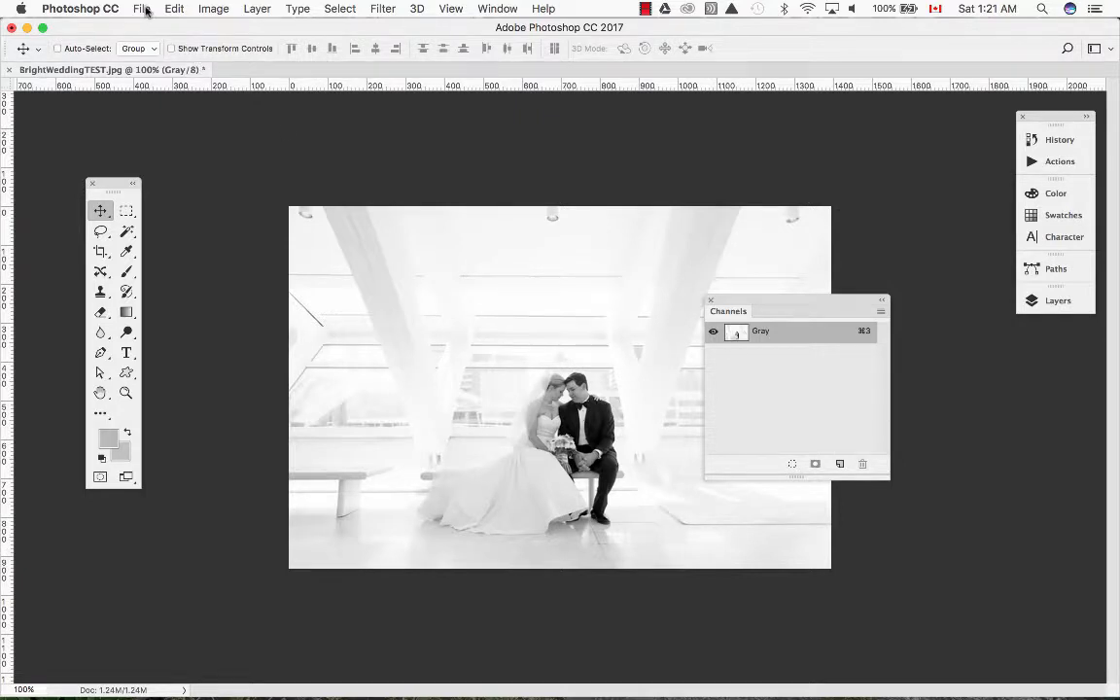
Open the grayscale wedding photo in the Save for Web (Legacy) dialog
left_click(142, 9)
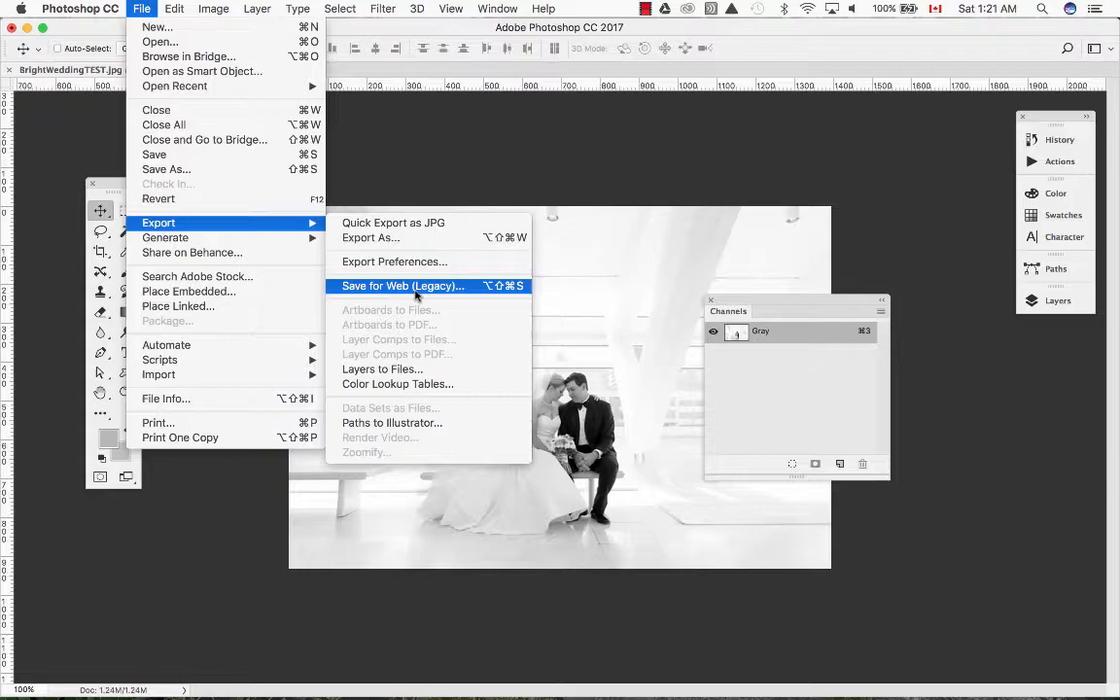
left_click(403, 286)
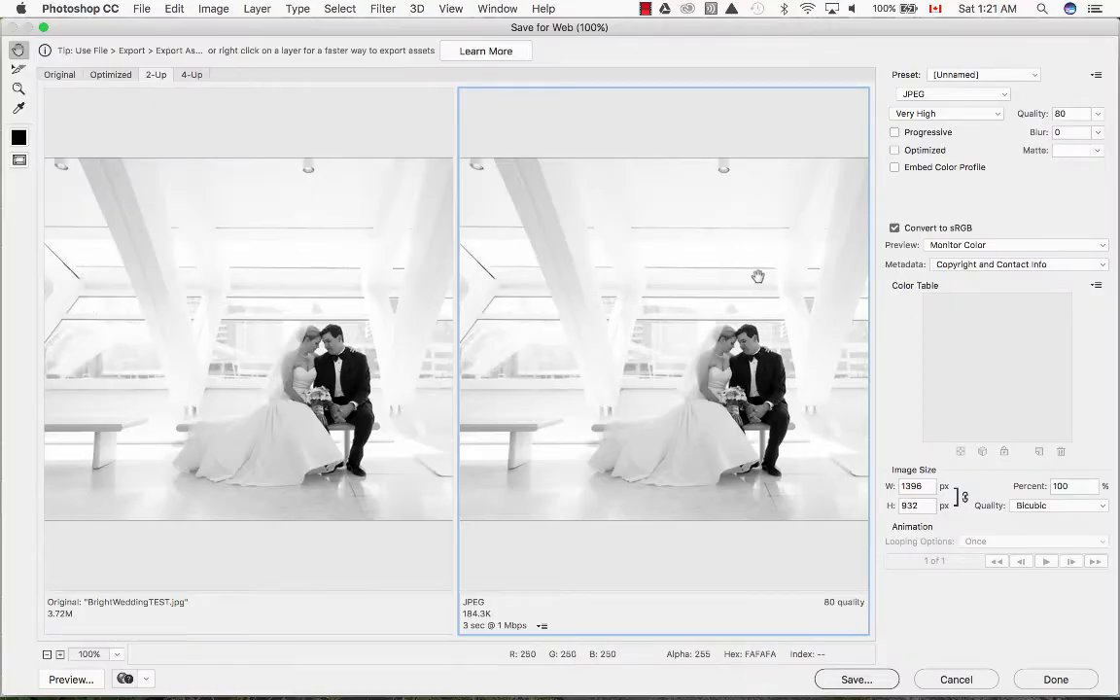
left_click(953, 93)
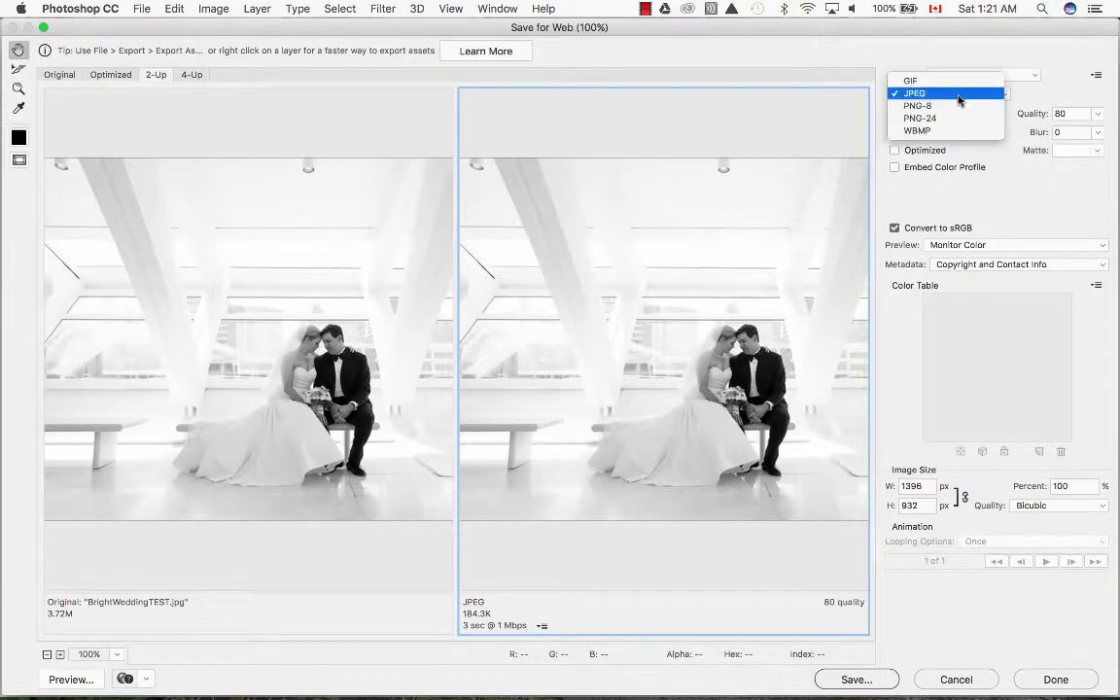
left_click(922, 92)
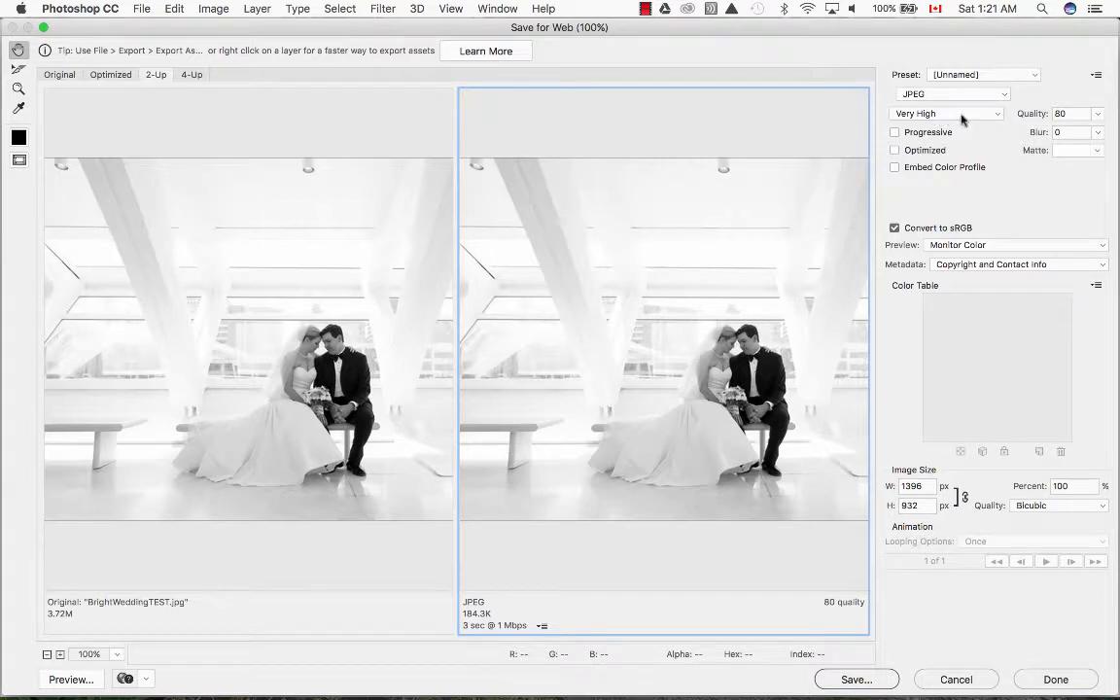
left_click(943, 113)
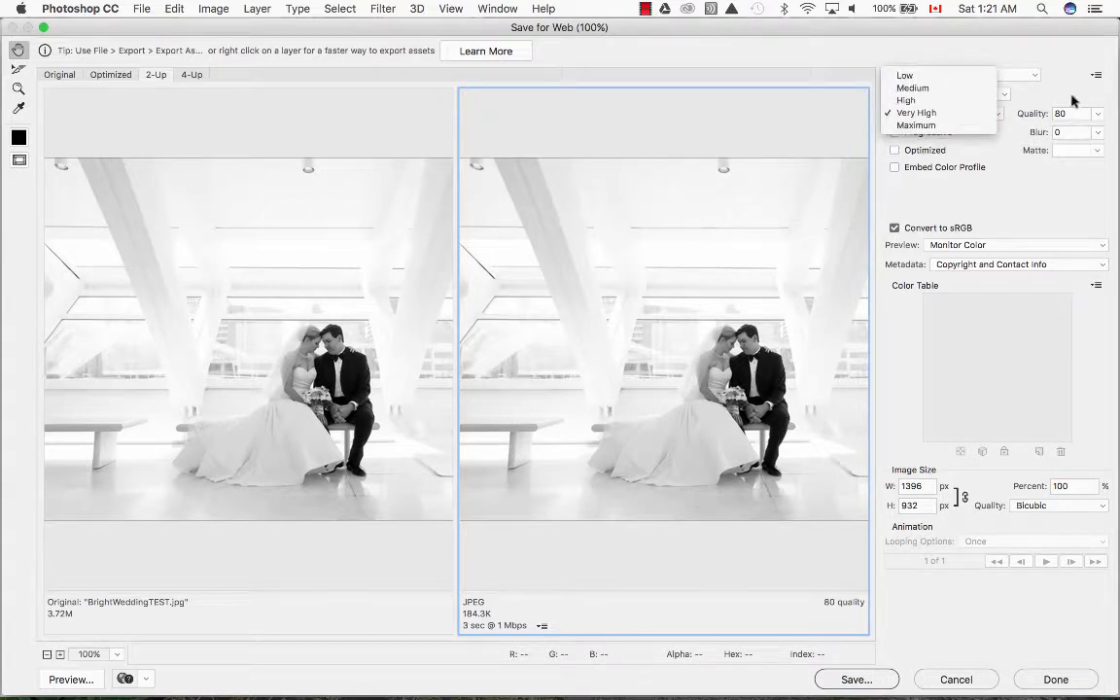
left_click(913, 112)
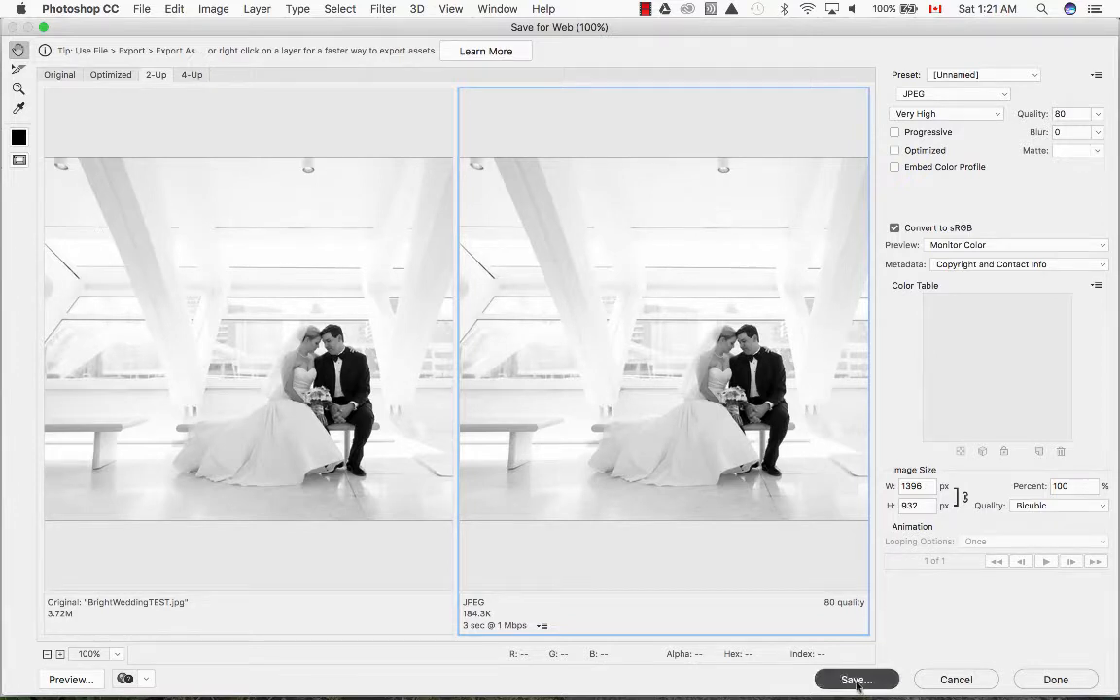
Save only the optimized image as BrightWeddingTEST.jpg on the Desktop, with Format set to Images Only
left_click(855, 679)
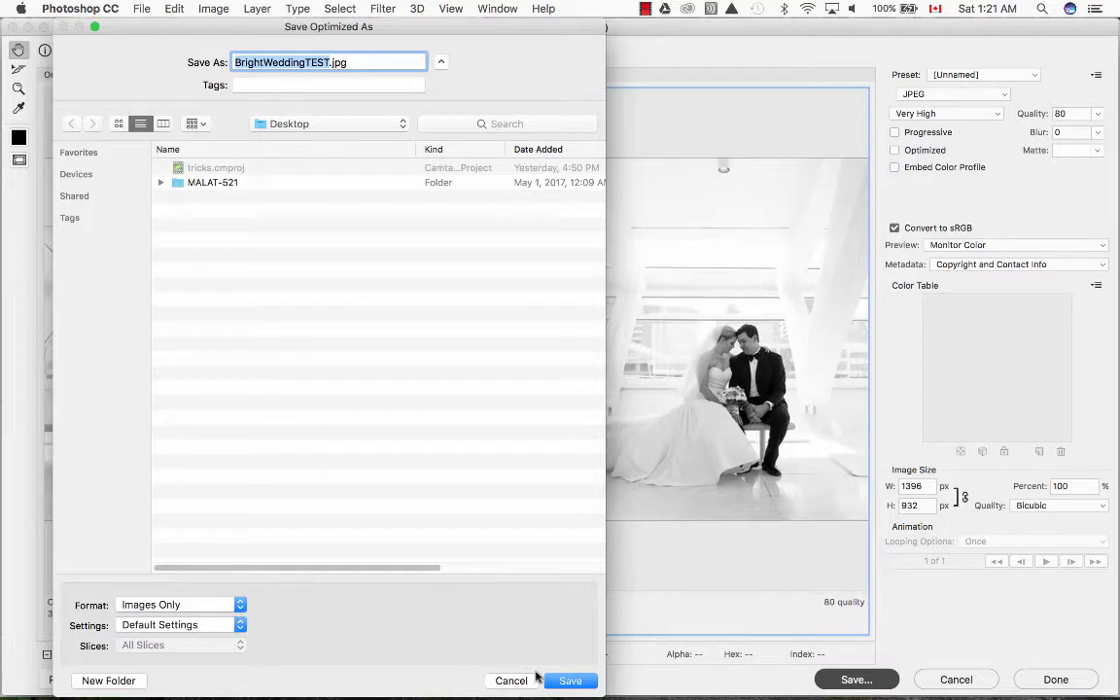
left_click(180, 605)
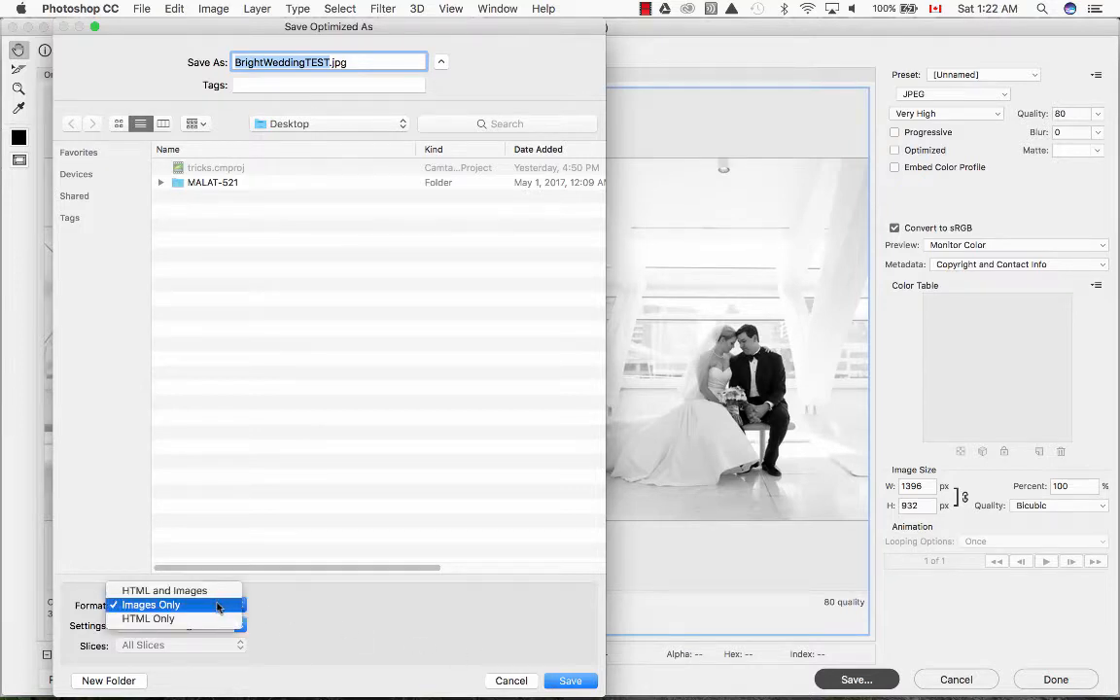
left_click(155, 605)
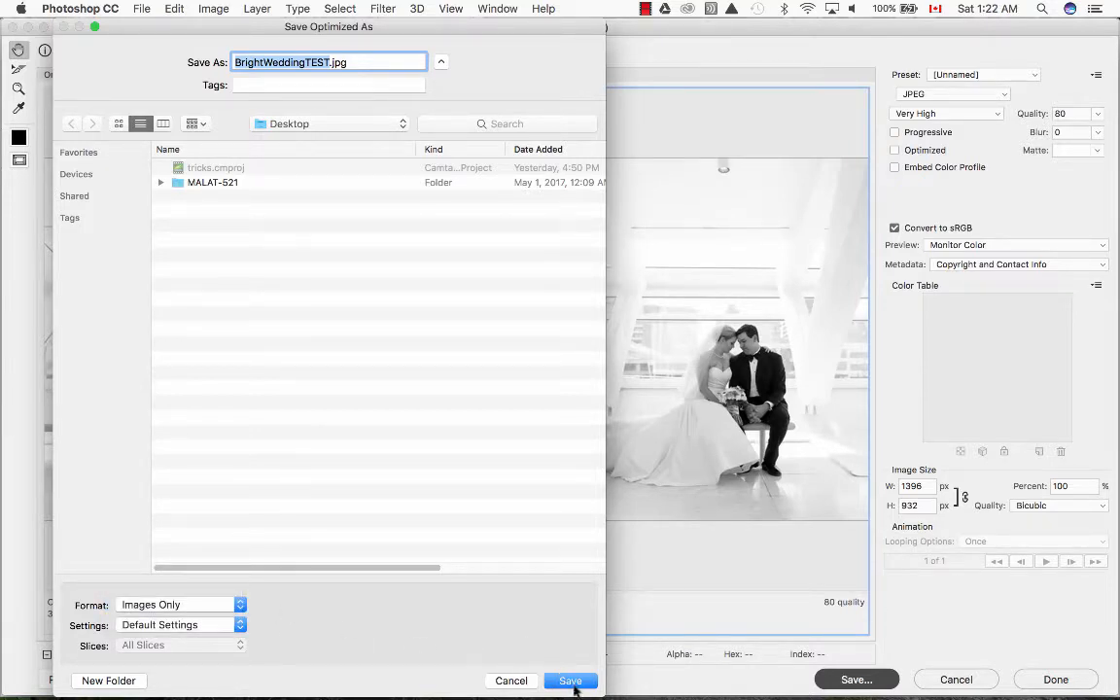
left_click(570, 681)
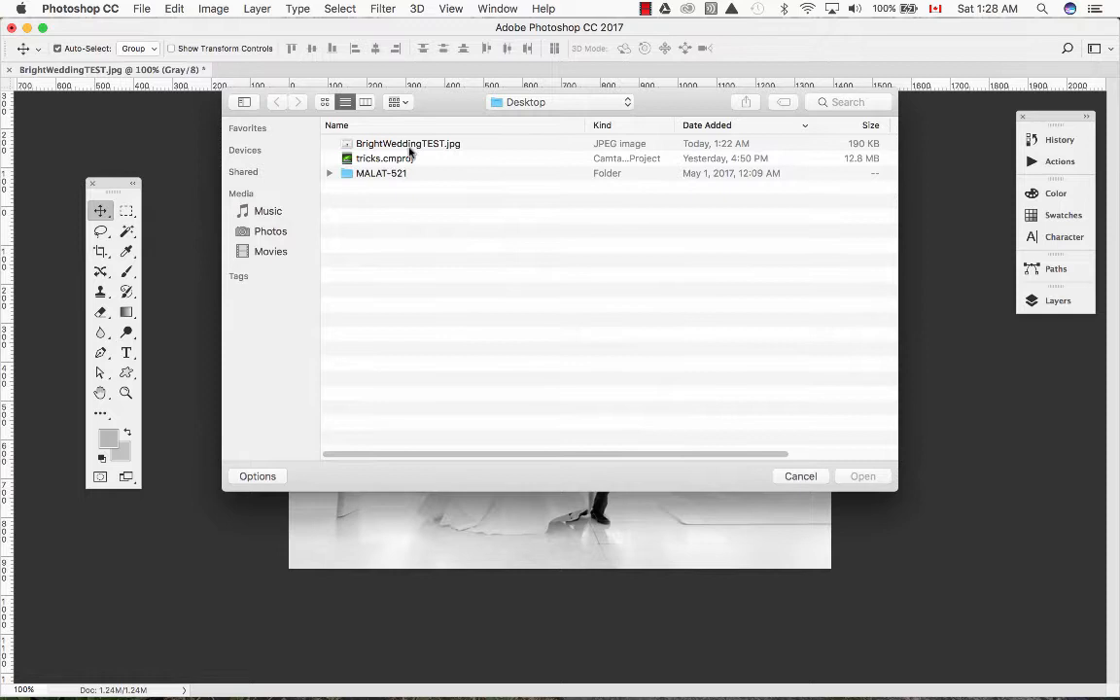
Reopen BrightWeddingTEST.jpg from the Desktop as an RGB document
left_click(863, 475)
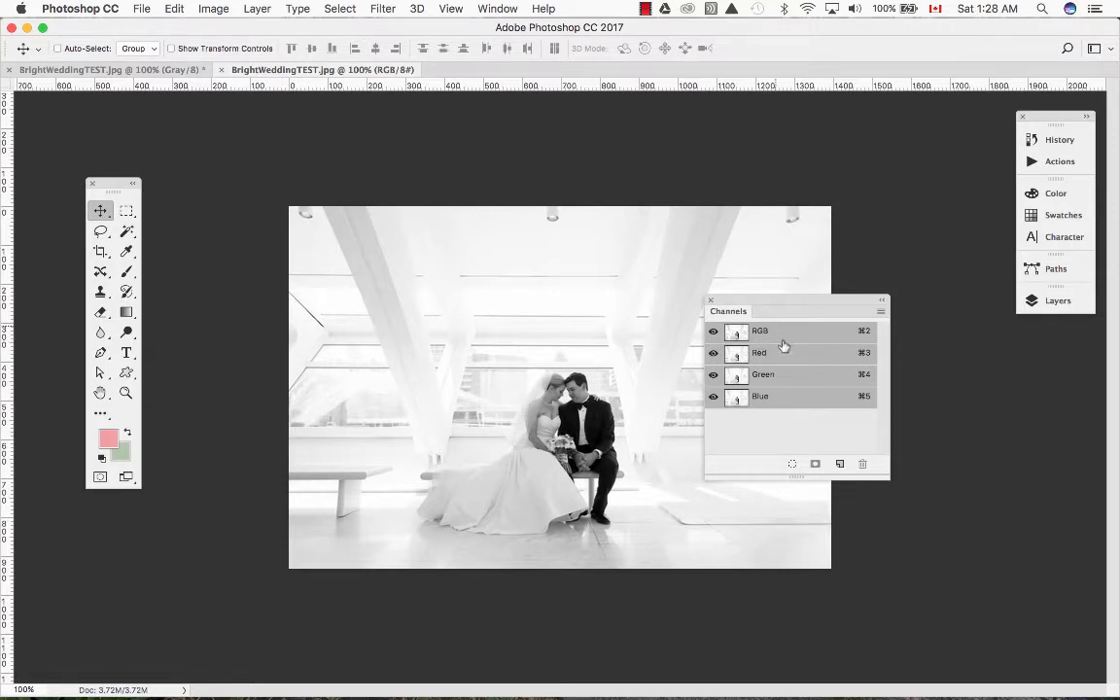
mouse_move(781, 408)
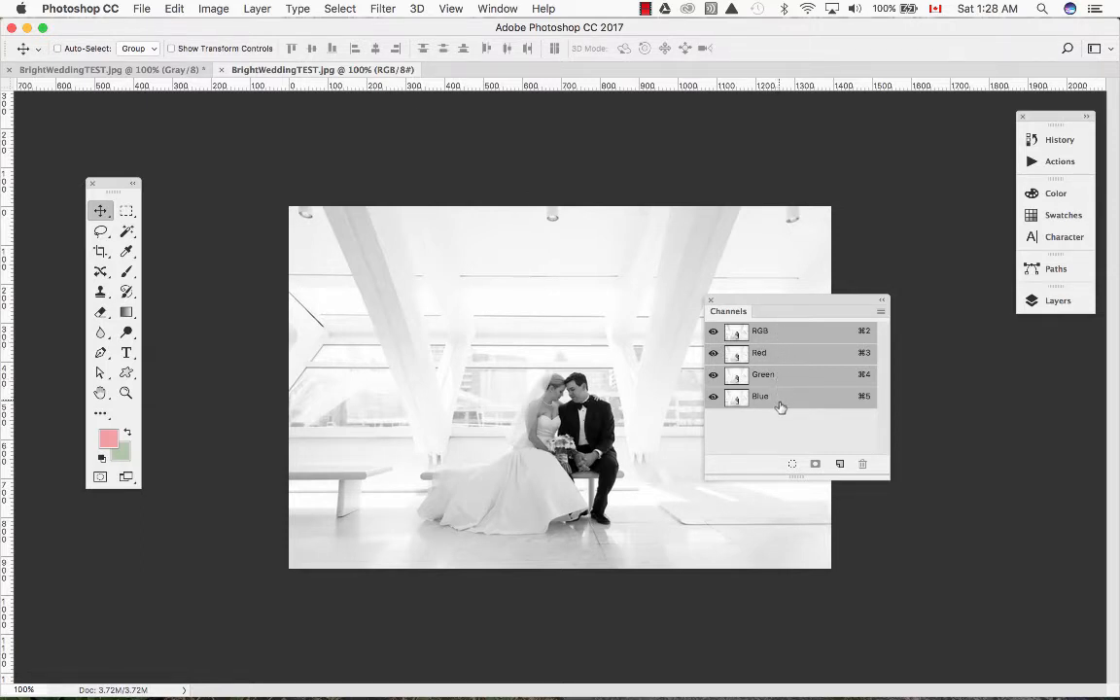